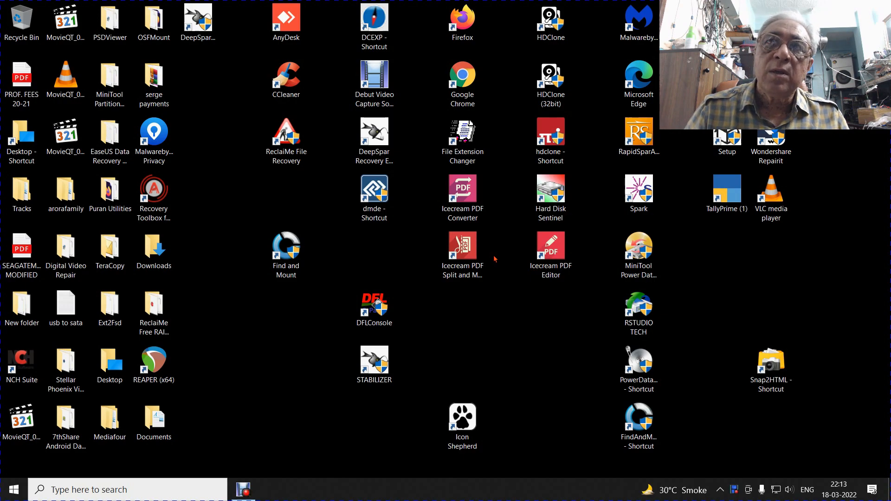
pyautogui.moveTo(567, 302)
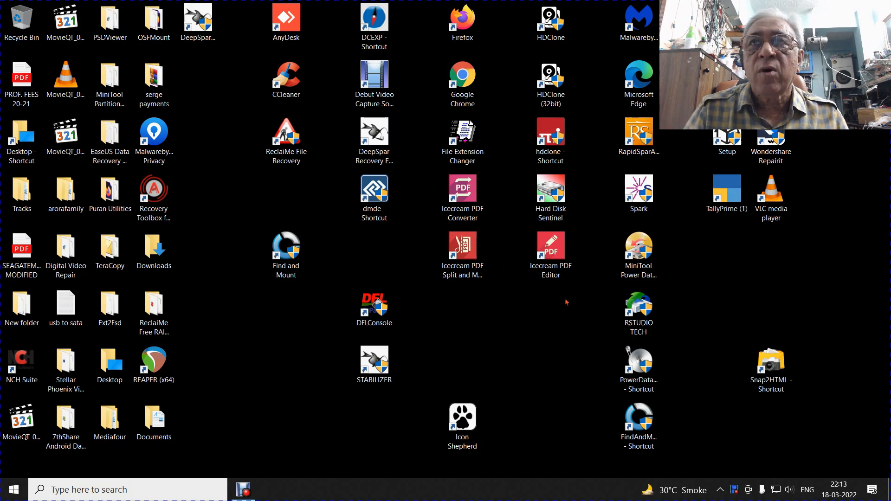
pyautogui.moveTo(555, 307)
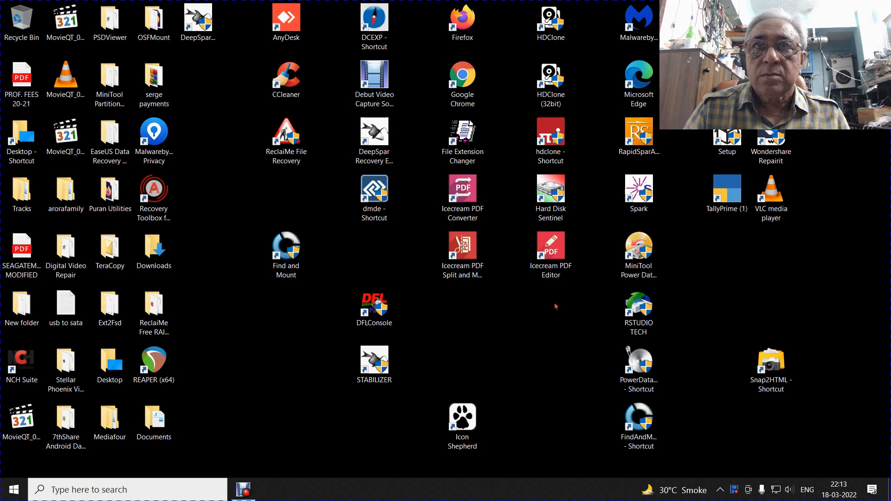
pyautogui.moveTo(545, 317)
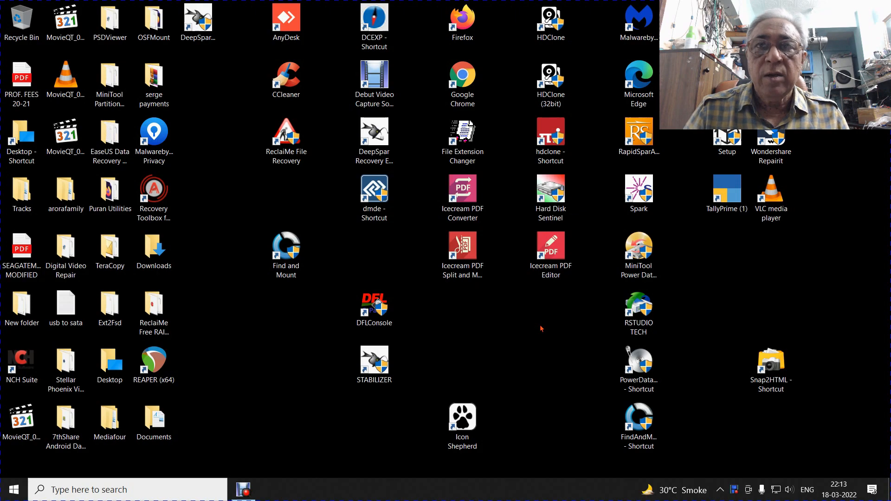
pyautogui.moveTo(522, 323)
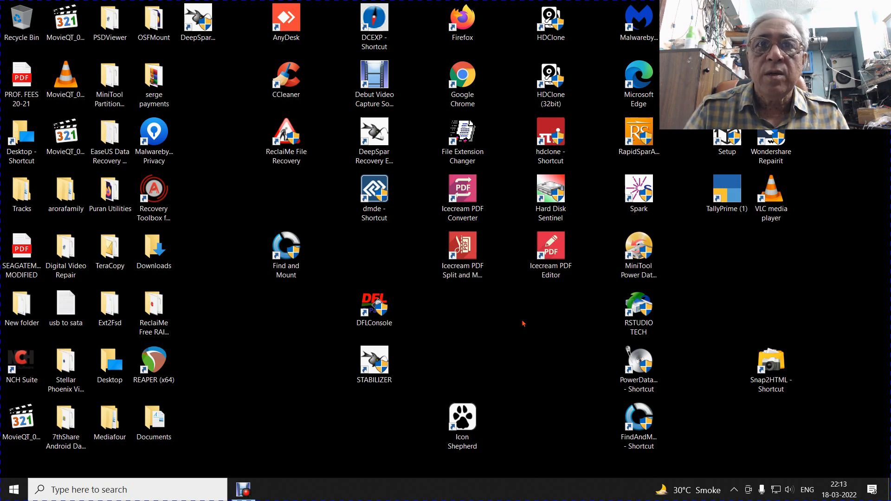
# Step: Launch the DFLConsole USB Control Panel and show the WD My Passport drive log
pyautogui.click(375, 307)
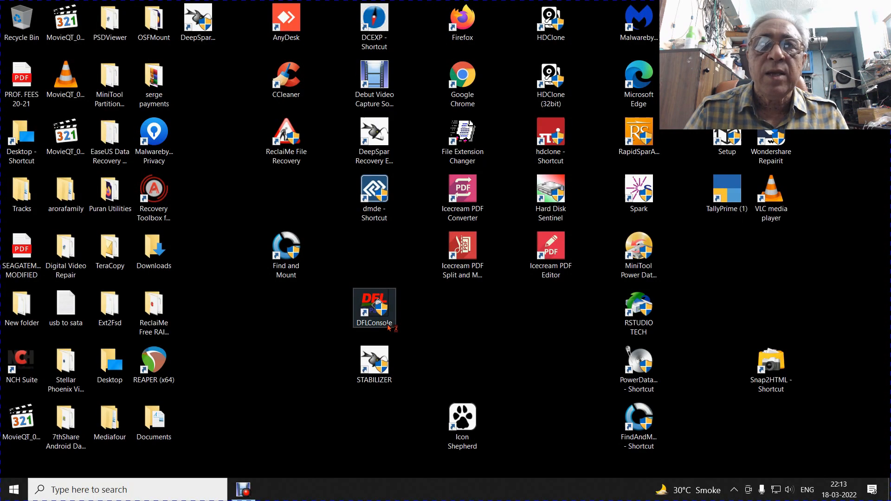
pyautogui.doubleClick(374, 305)
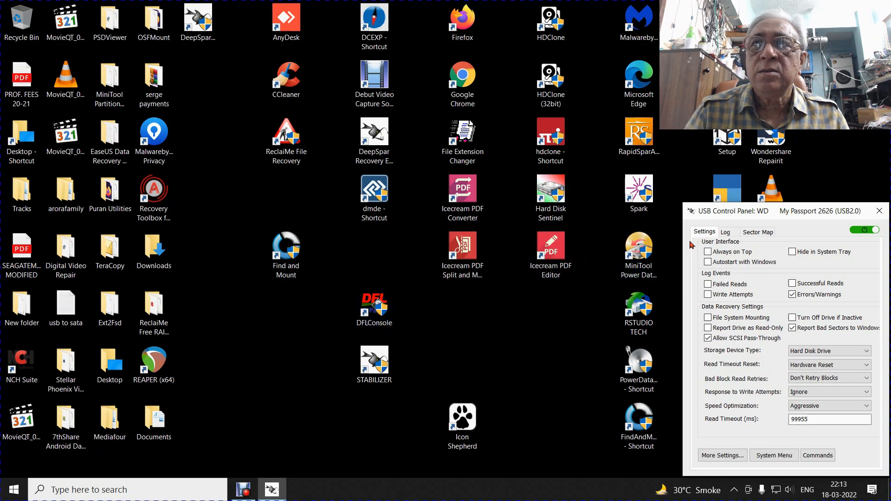
pyautogui.click(726, 233)
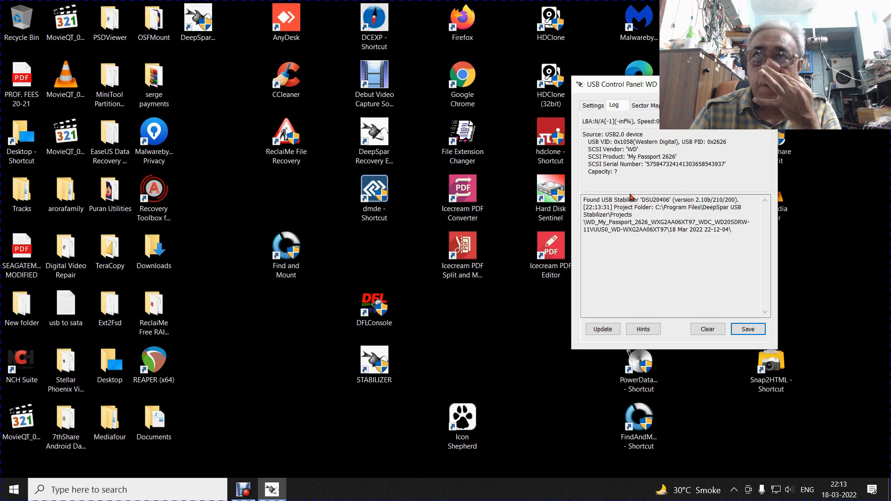
pyautogui.click(602, 329)
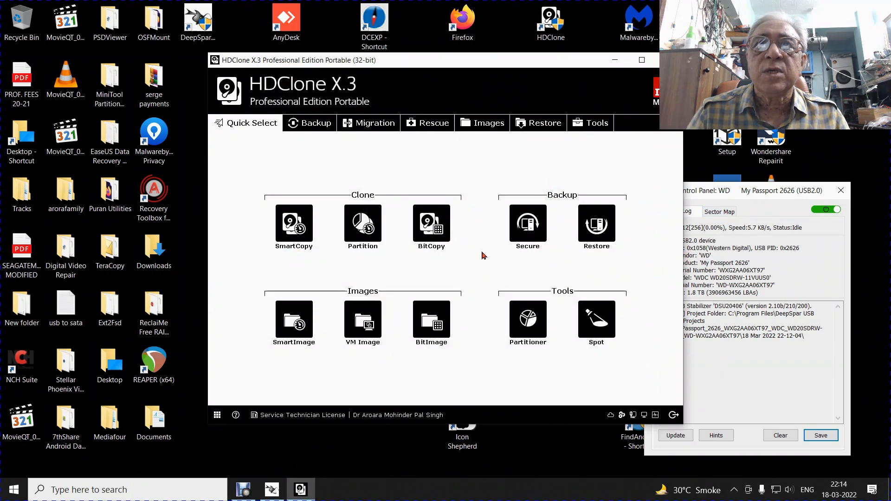
pyautogui.moveTo(429, 128)
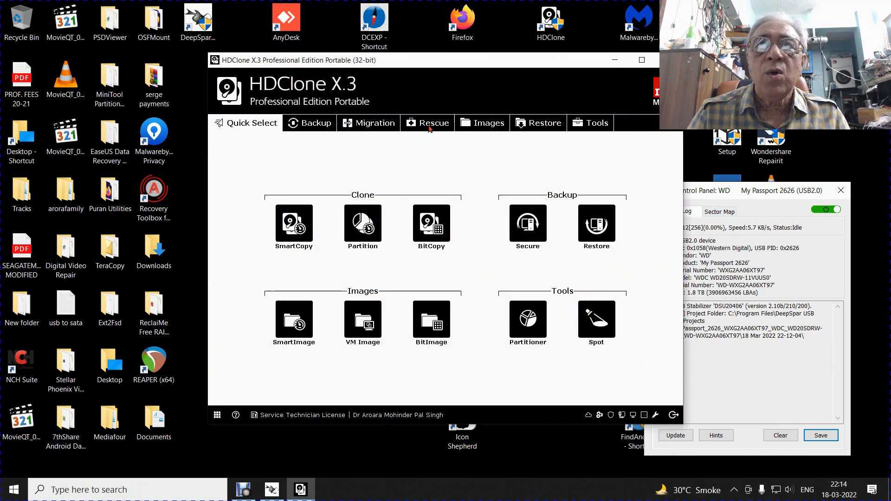
pyautogui.moveTo(434, 122)
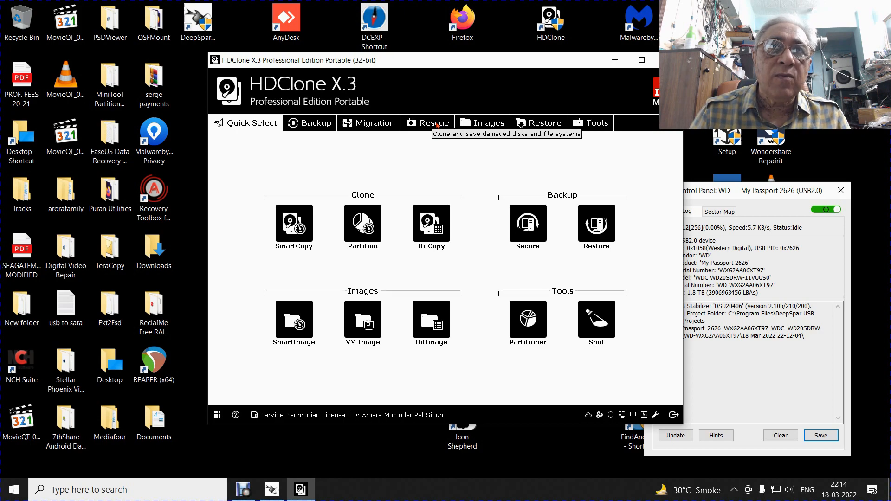
# Step: Show the Rescue functions with RescueImage and RescueCopy Create, Resume and Restore options
pyautogui.click(433, 122)
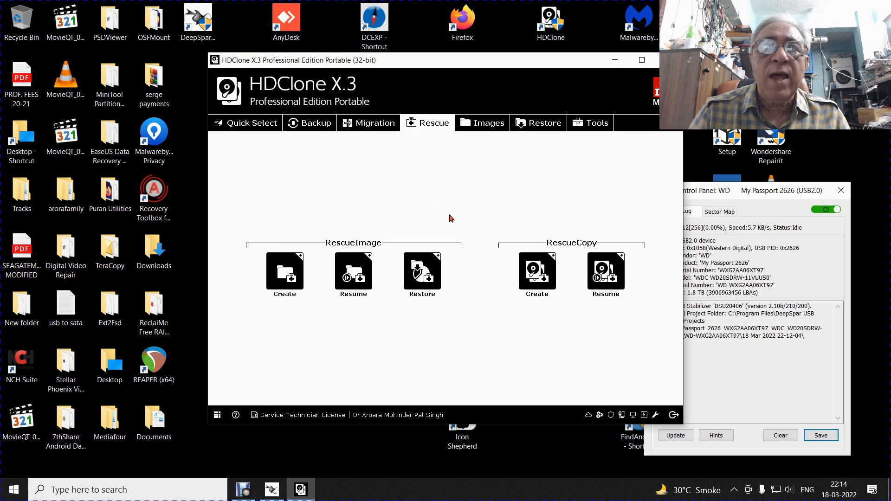
pyautogui.moveTo(599, 248)
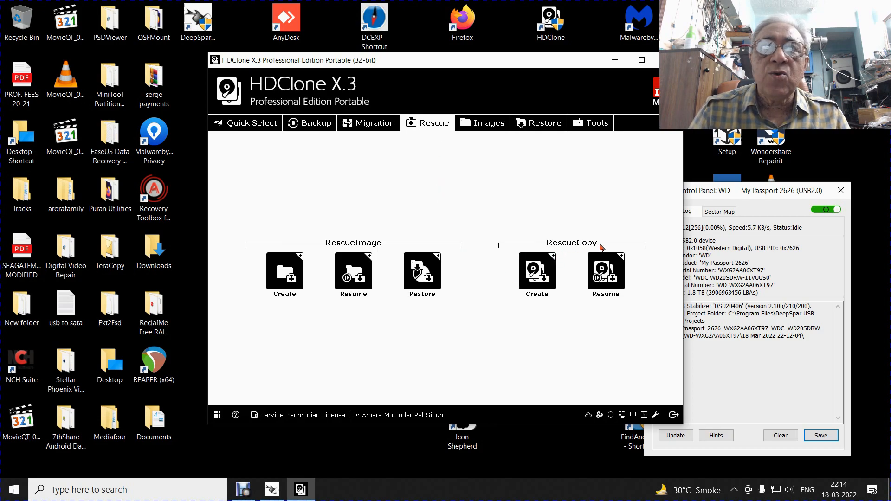
pyautogui.moveTo(353, 250)
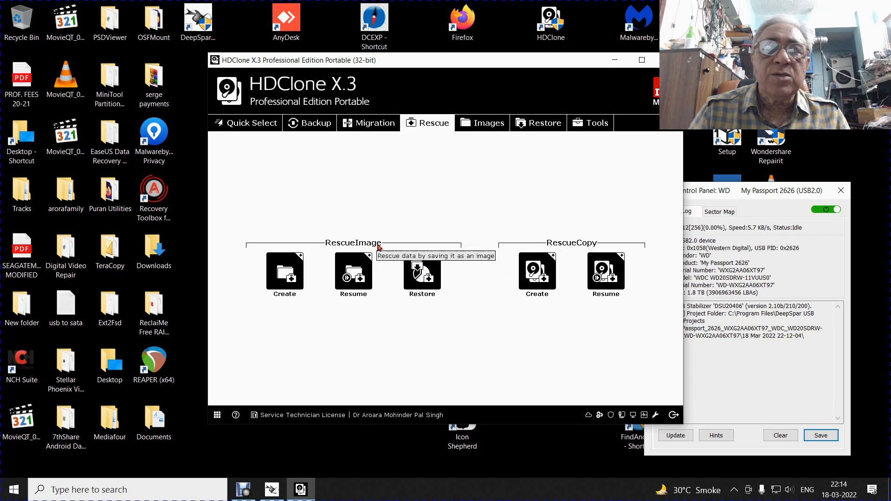
pyautogui.moveTo(284, 272)
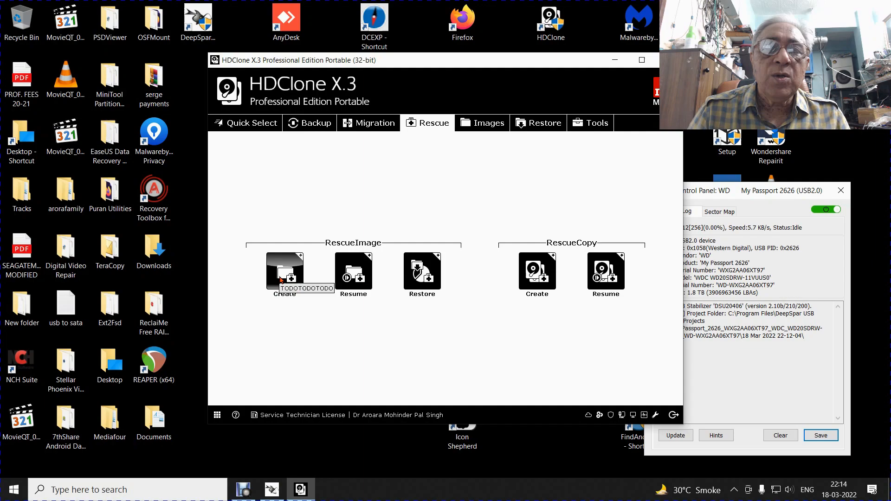
pyautogui.moveTo(352, 276)
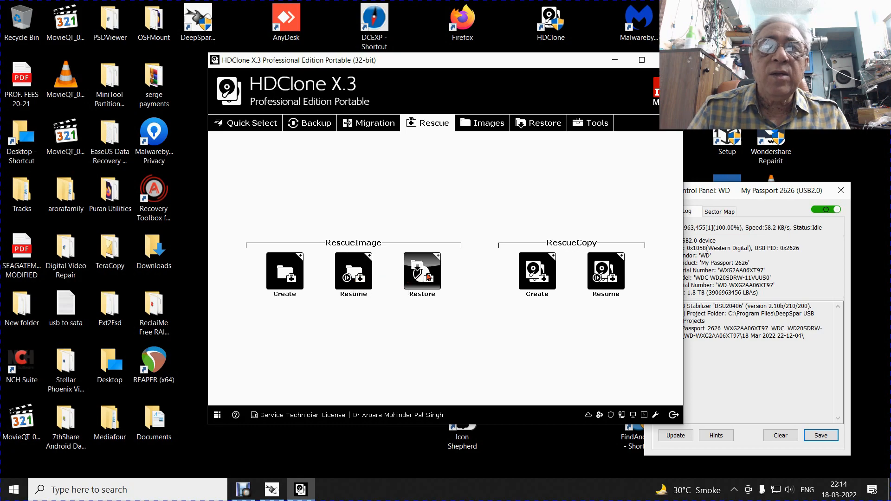
pyautogui.moveTo(422, 270)
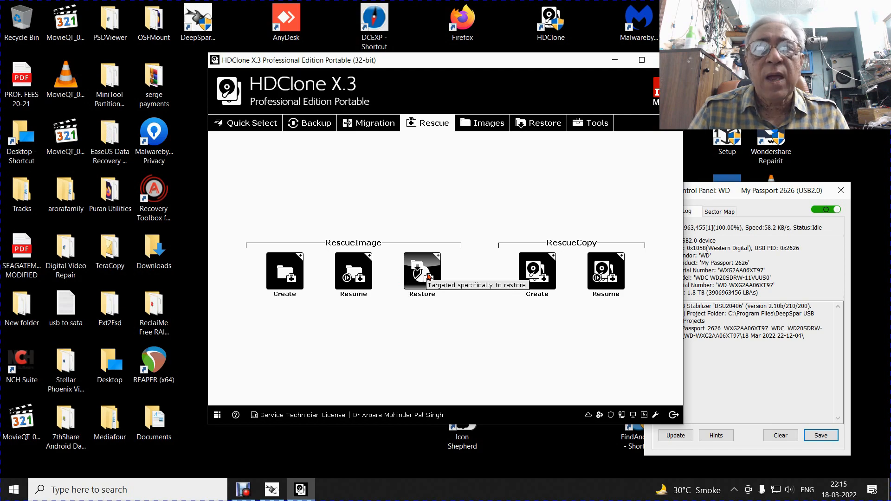
pyautogui.moveTo(583, 262)
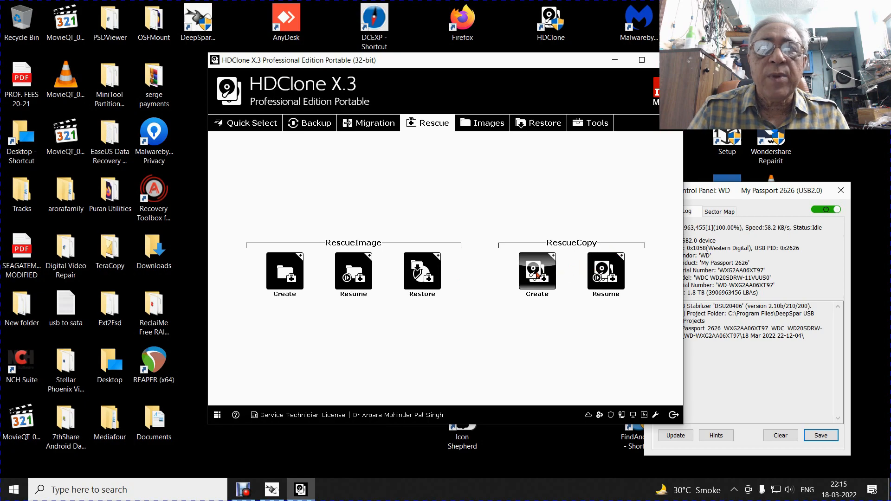
# Step: Create a RescueCopy from WDC WD20SDRW-11VUUS0 (2 TB) to WDC WD10EZEX-22MFCA0 (1 TB)
pyautogui.click(537, 271)
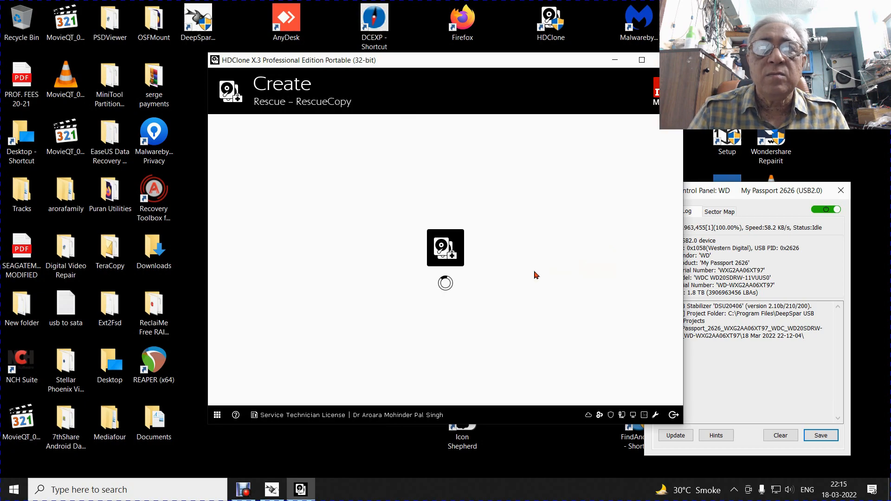
pyautogui.click(719, 212)
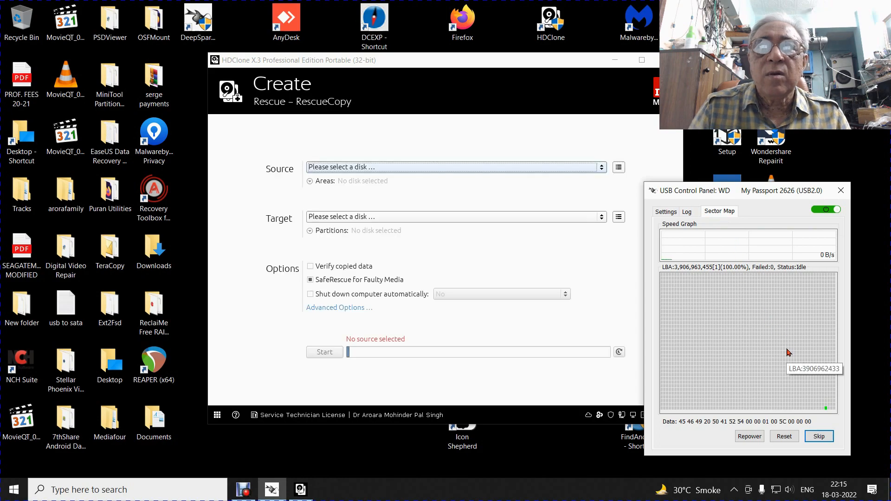
pyautogui.click(601, 167)
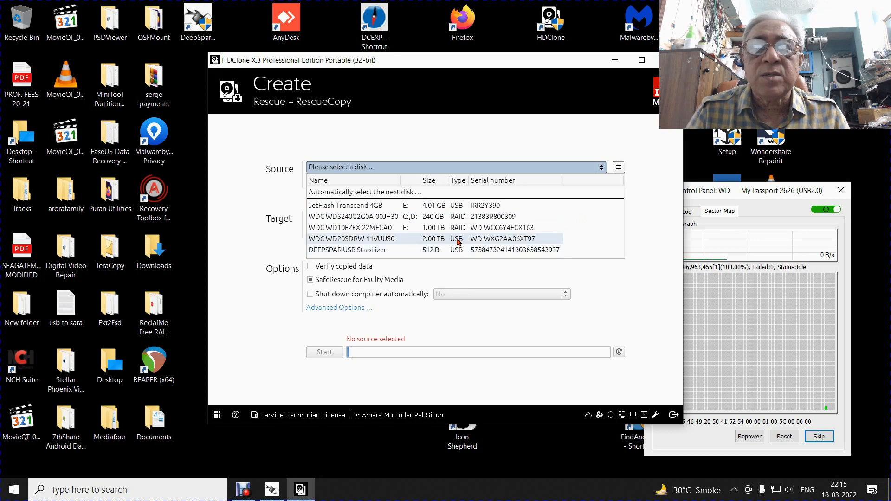
pyautogui.click(351, 239)
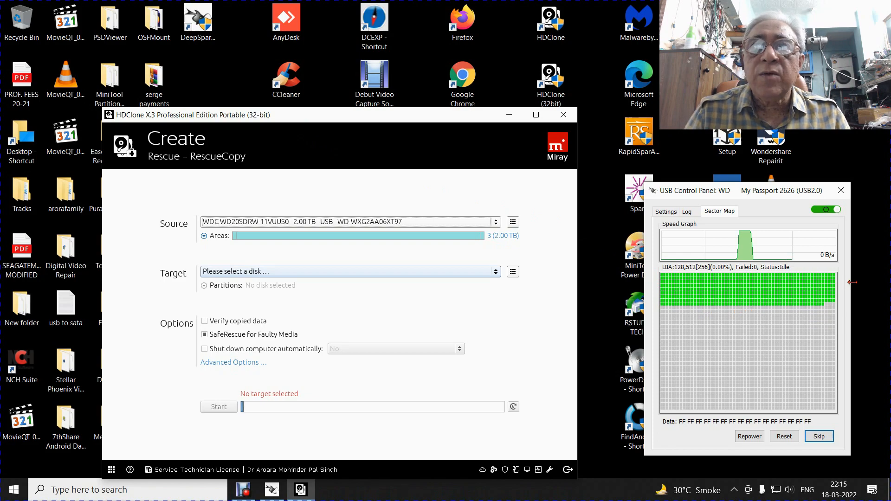
pyautogui.moveTo(491, 247)
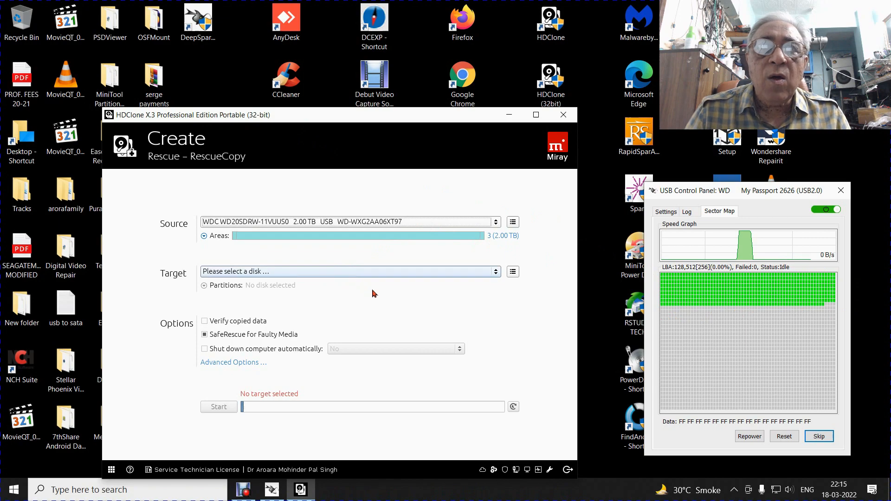
pyautogui.click(494, 271)
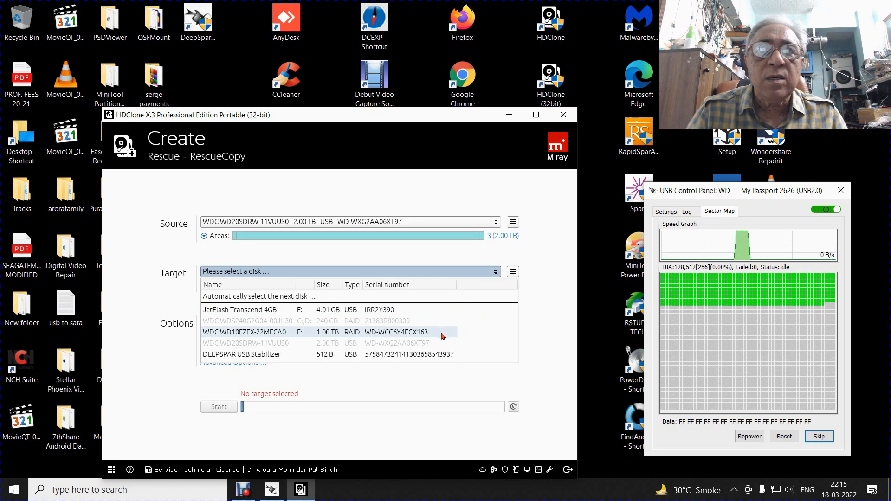
pyautogui.click(267, 331)
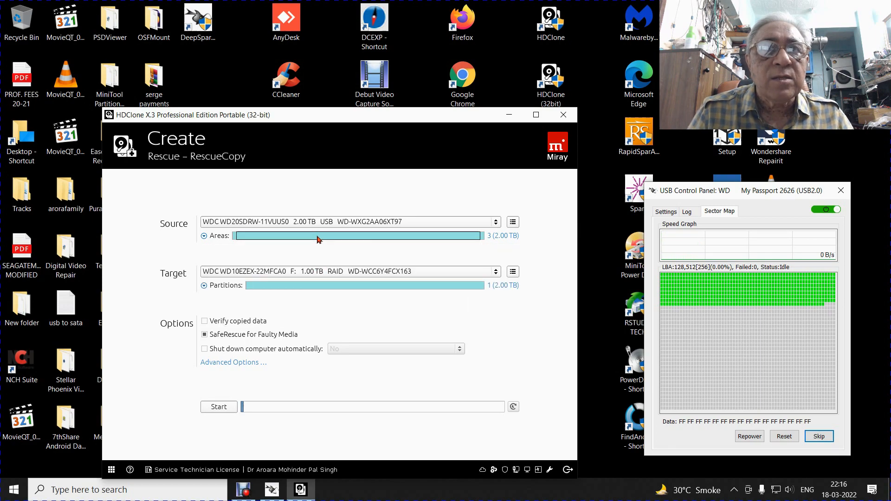
pyautogui.moveTo(327, 253)
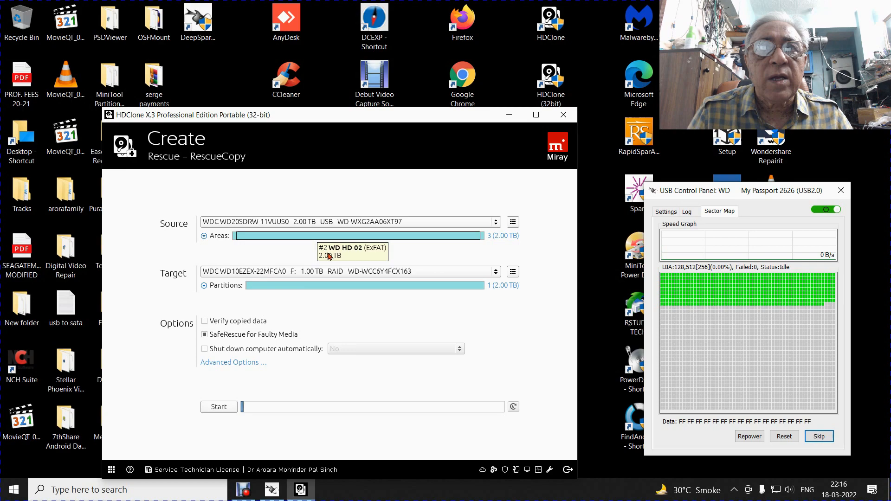
pyautogui.moveTo(345, 240)
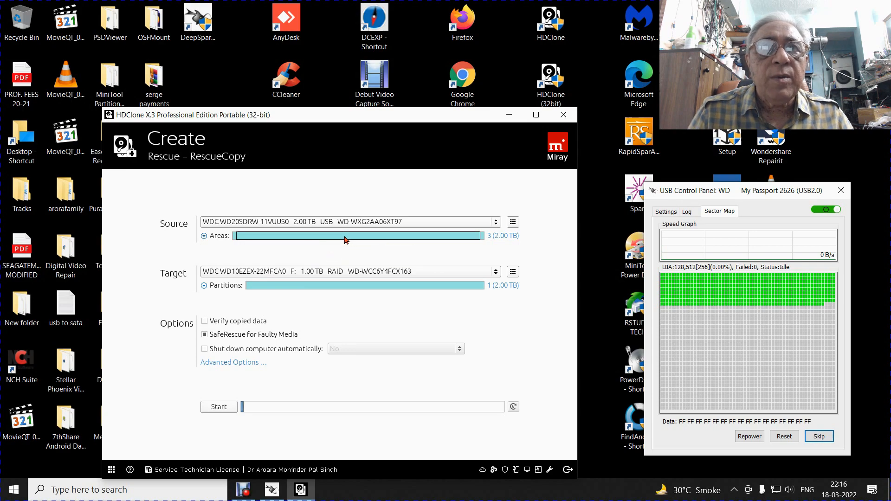
pyautogui.moveTo(362, 254)
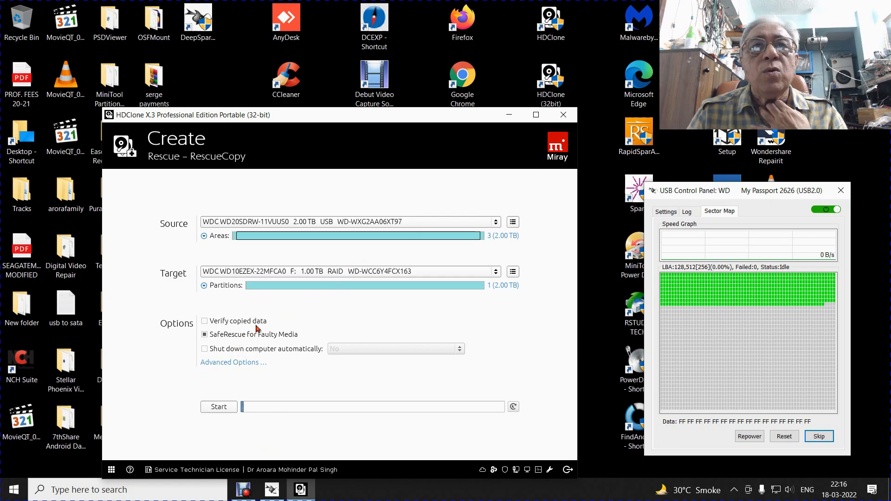
pyautogui.moveTo(266, 326)
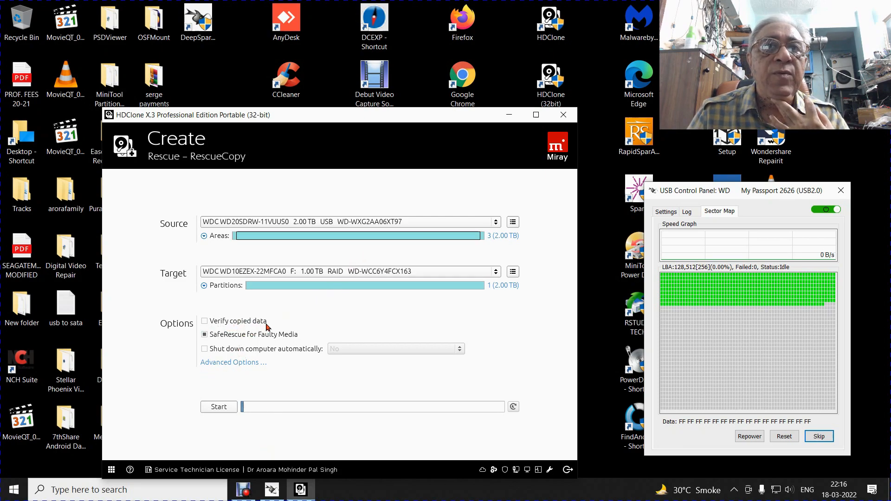
pyautogui.moveTo(295, 344)
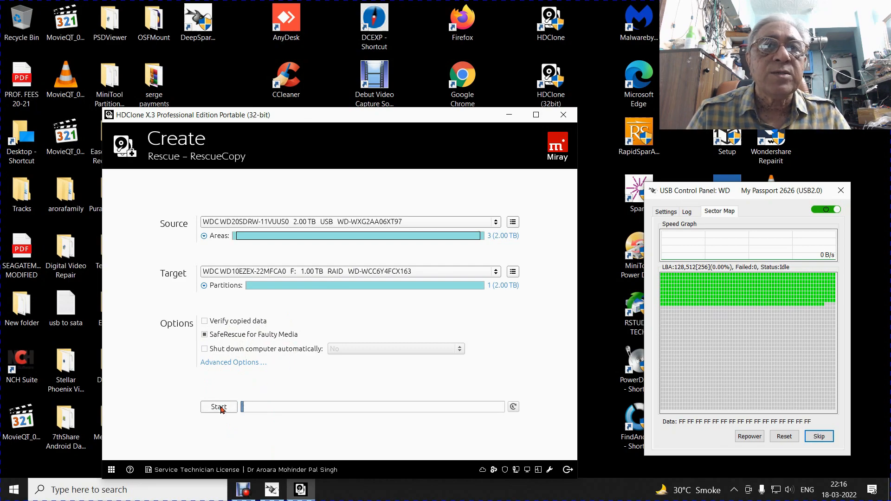
# Step: Start the RescueCopy, accepting the overwrite and smaller-target warnings
pyautogui.click(218, 407)
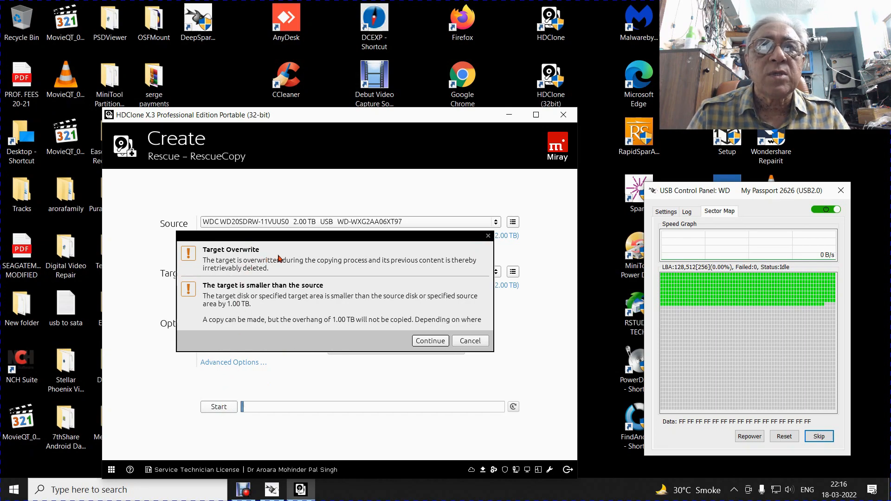
pyautogui.moveTo(277, 304)
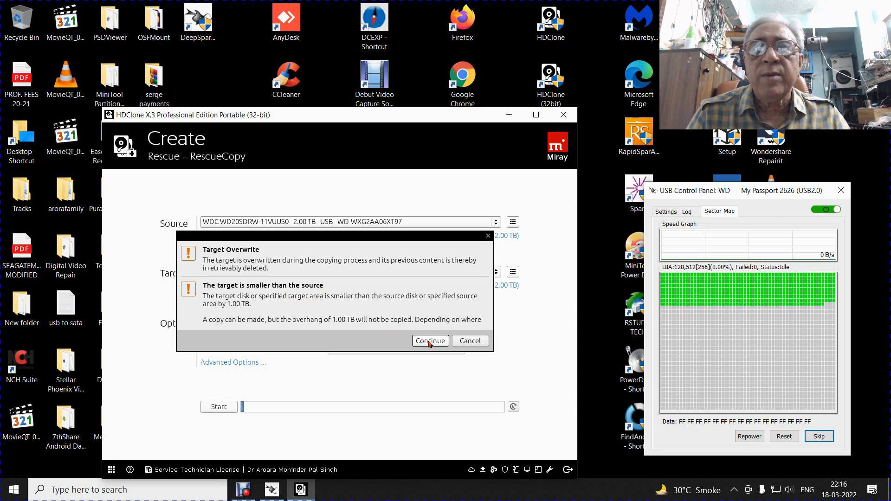
pyautogui.click(430, 340)
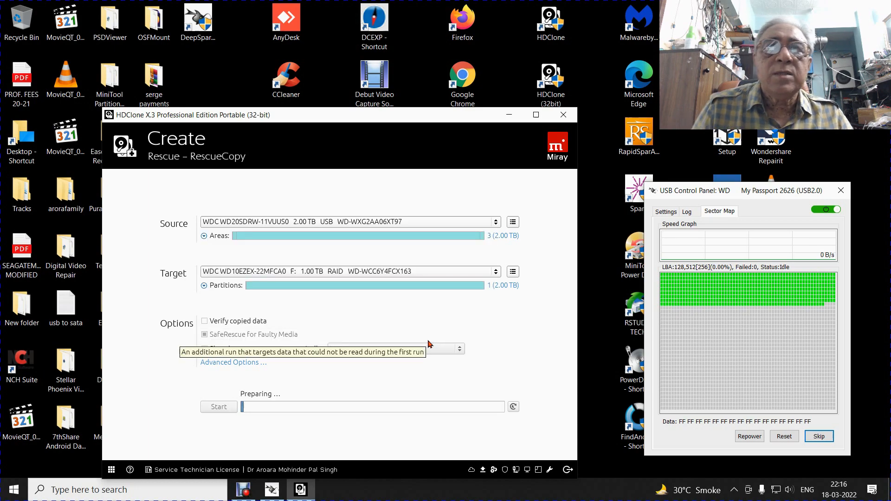
# Step: Check the stabilizer activity log while preparing, then return to the Sector Map
pyautogui.click(218, 408)
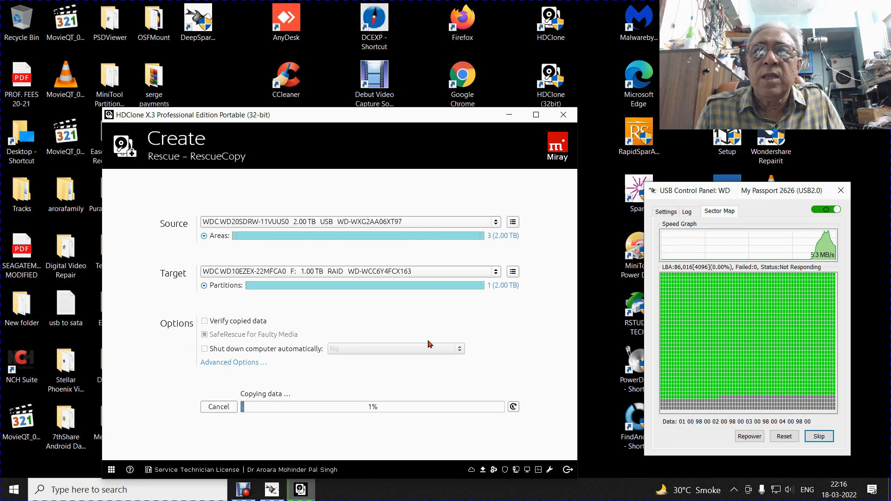
pyautogui.click(686, 211)
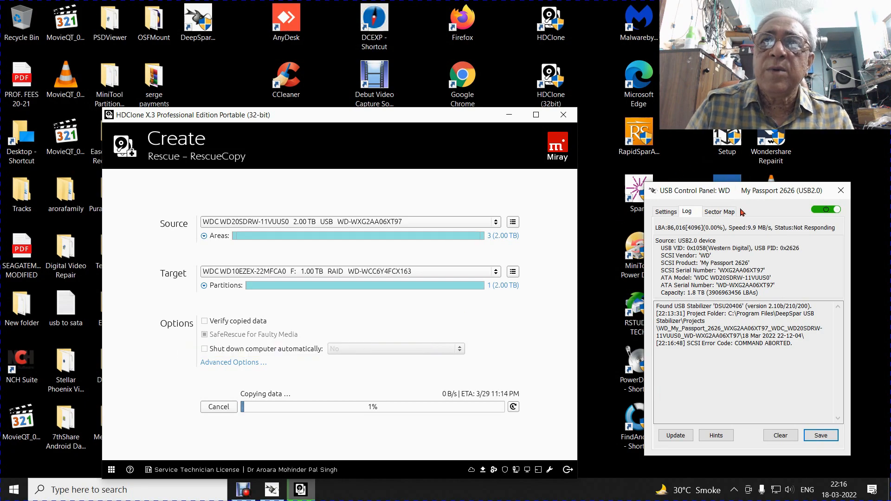
pyautogui.click(719, 212)
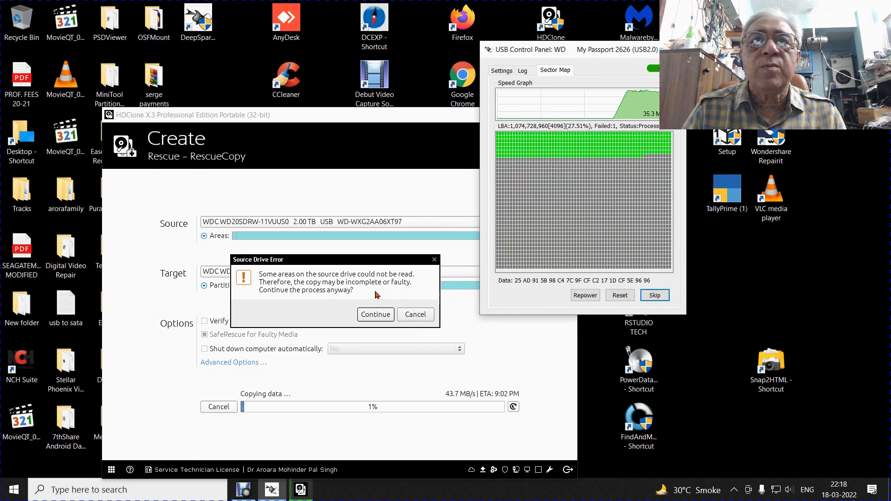
# Step: Dismiss the Source Drive Error dialog with Continue so copying proceeds
pyautogui.click(375, 314)
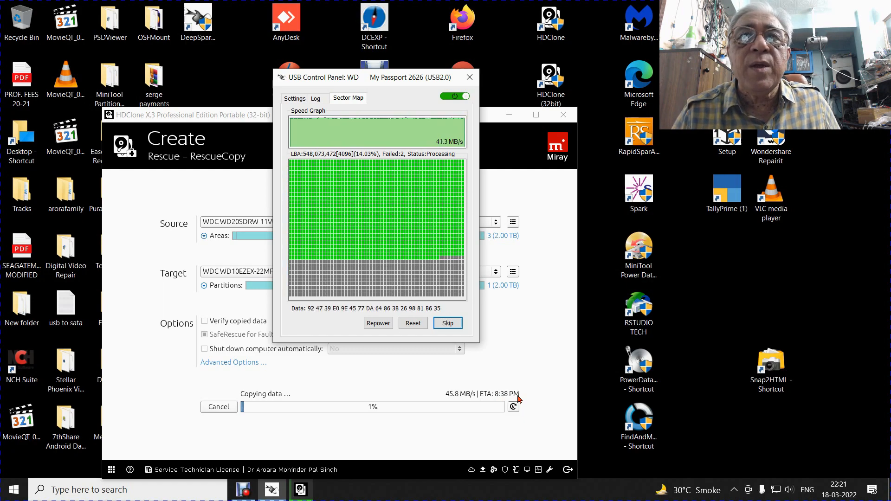
pyautogui.moveTo(542, 362)
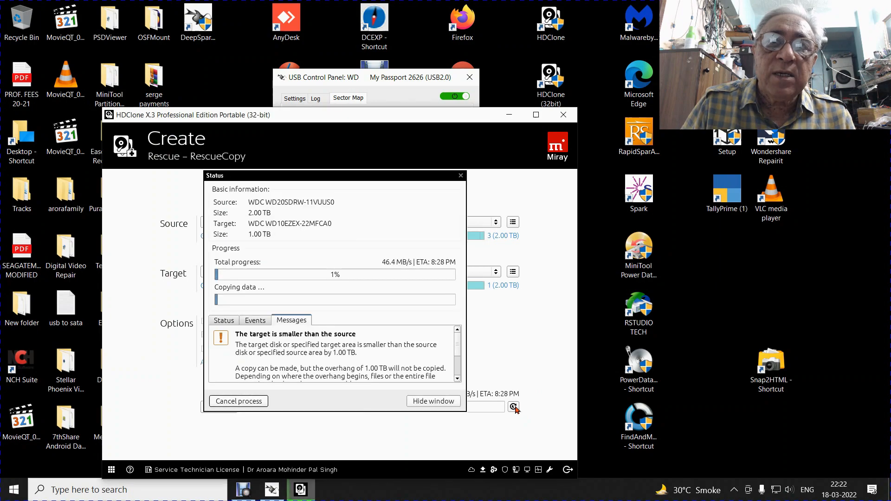
# Step: Show the Status tab with run time, sectors copied and 8,192 read errors
pyautogui.click(223, 320)
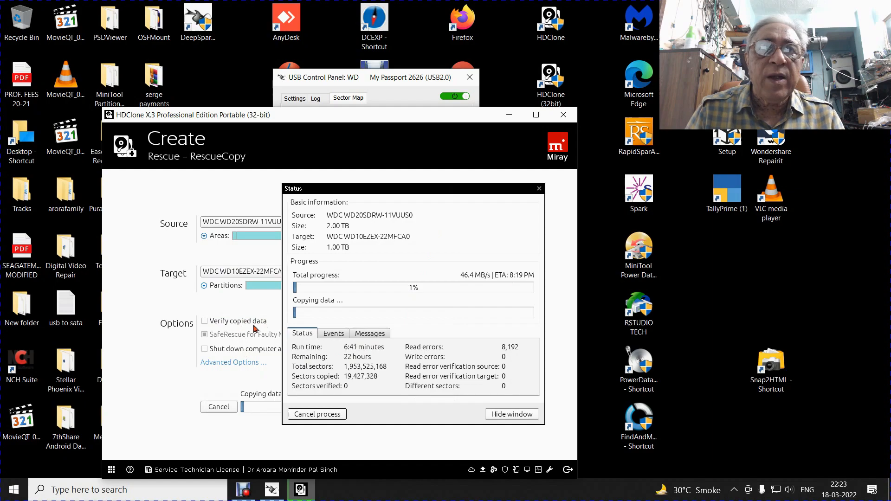
pyautogui.moveTo(441, 195)
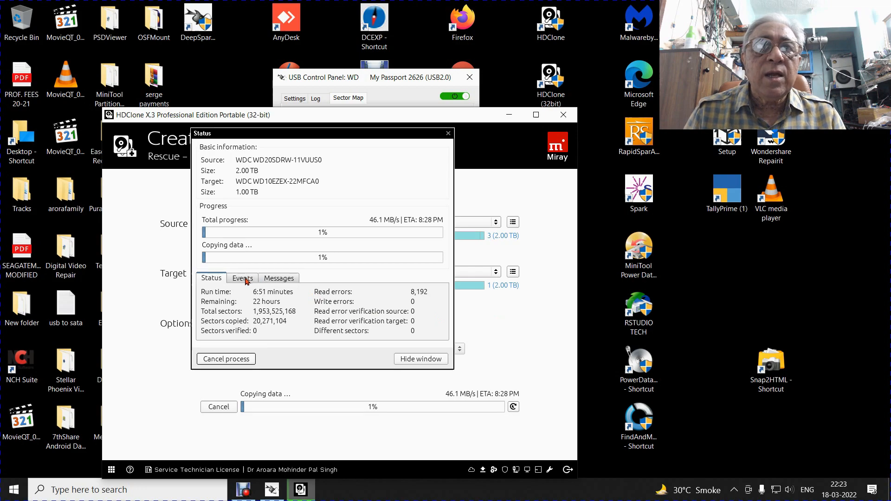
# Step: View the Events log of process and copy start entries
pyautogui.click(242, 278)
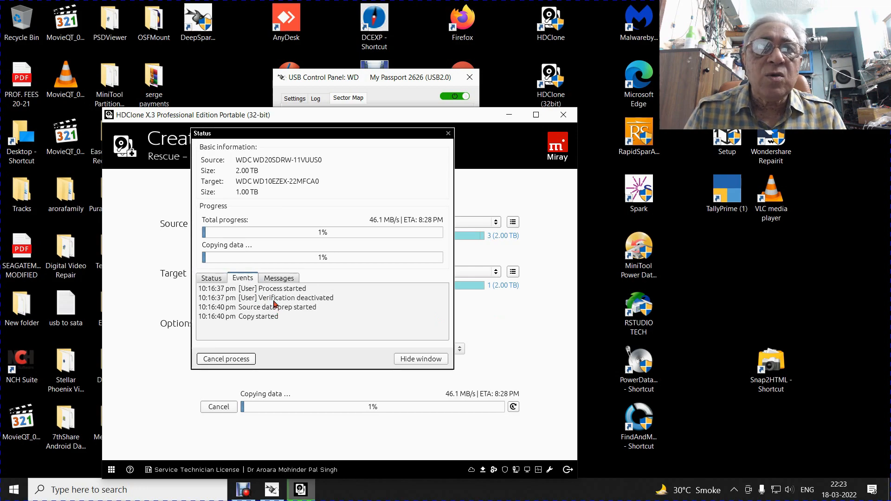
pyautogui.moveTo(335, 306)
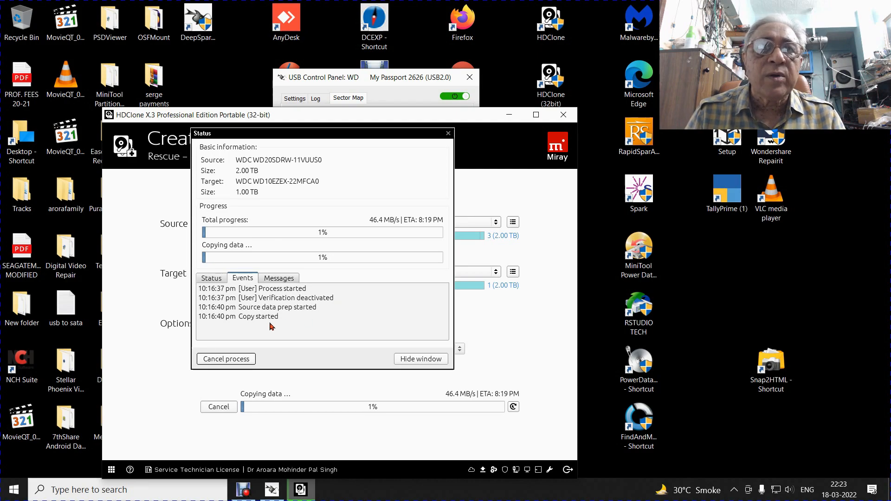
pyautogui.click(279, 278)
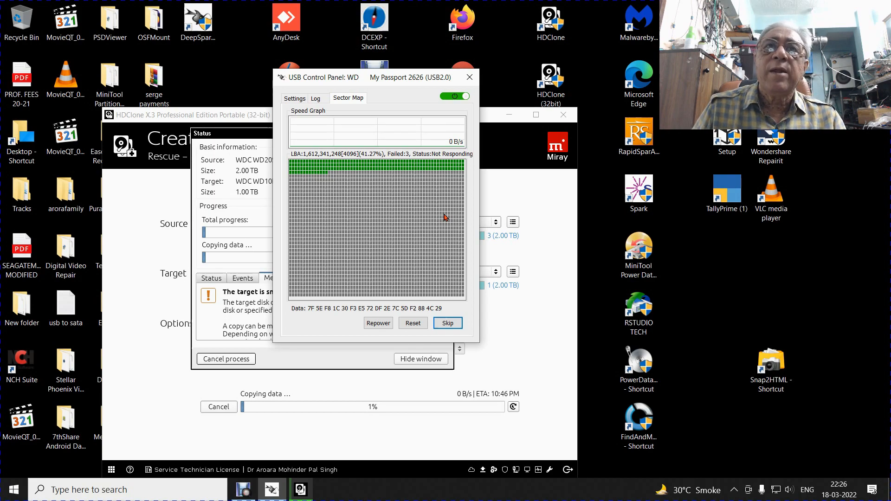
pyautogui.moveTo(319, 326)
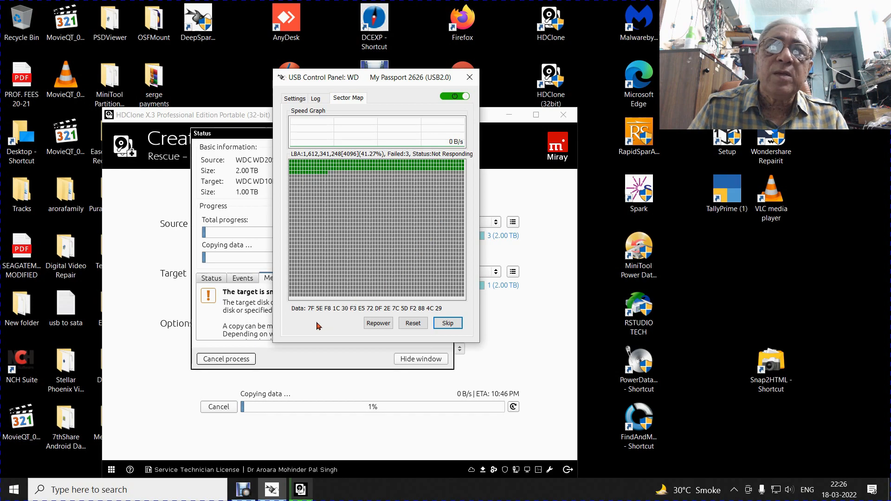
pyautogui.moveTo(332, 314)
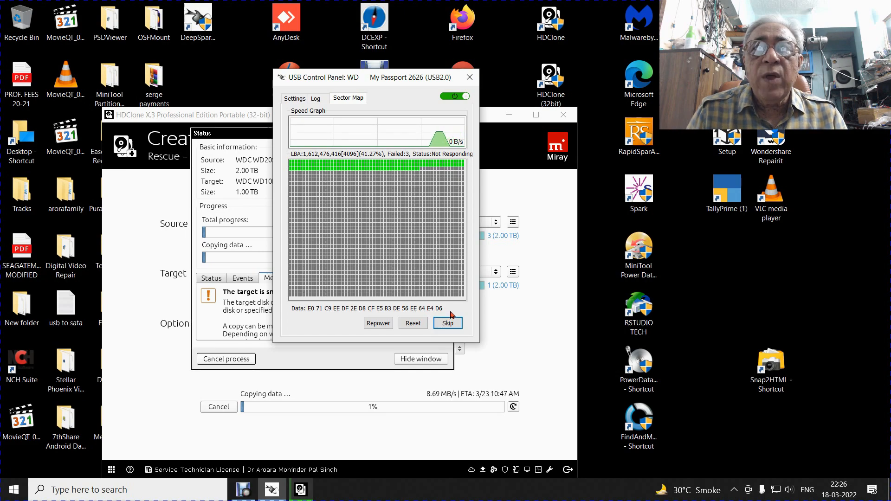
pyautogui.moveTo(432, 188)
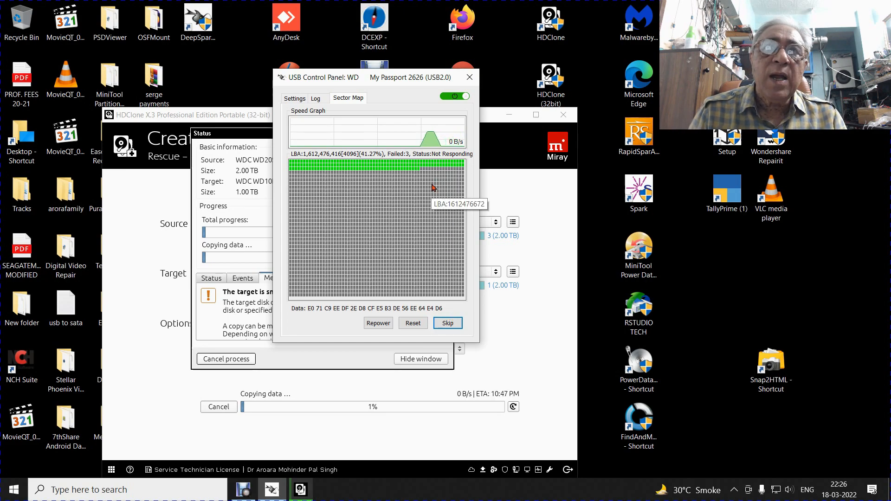